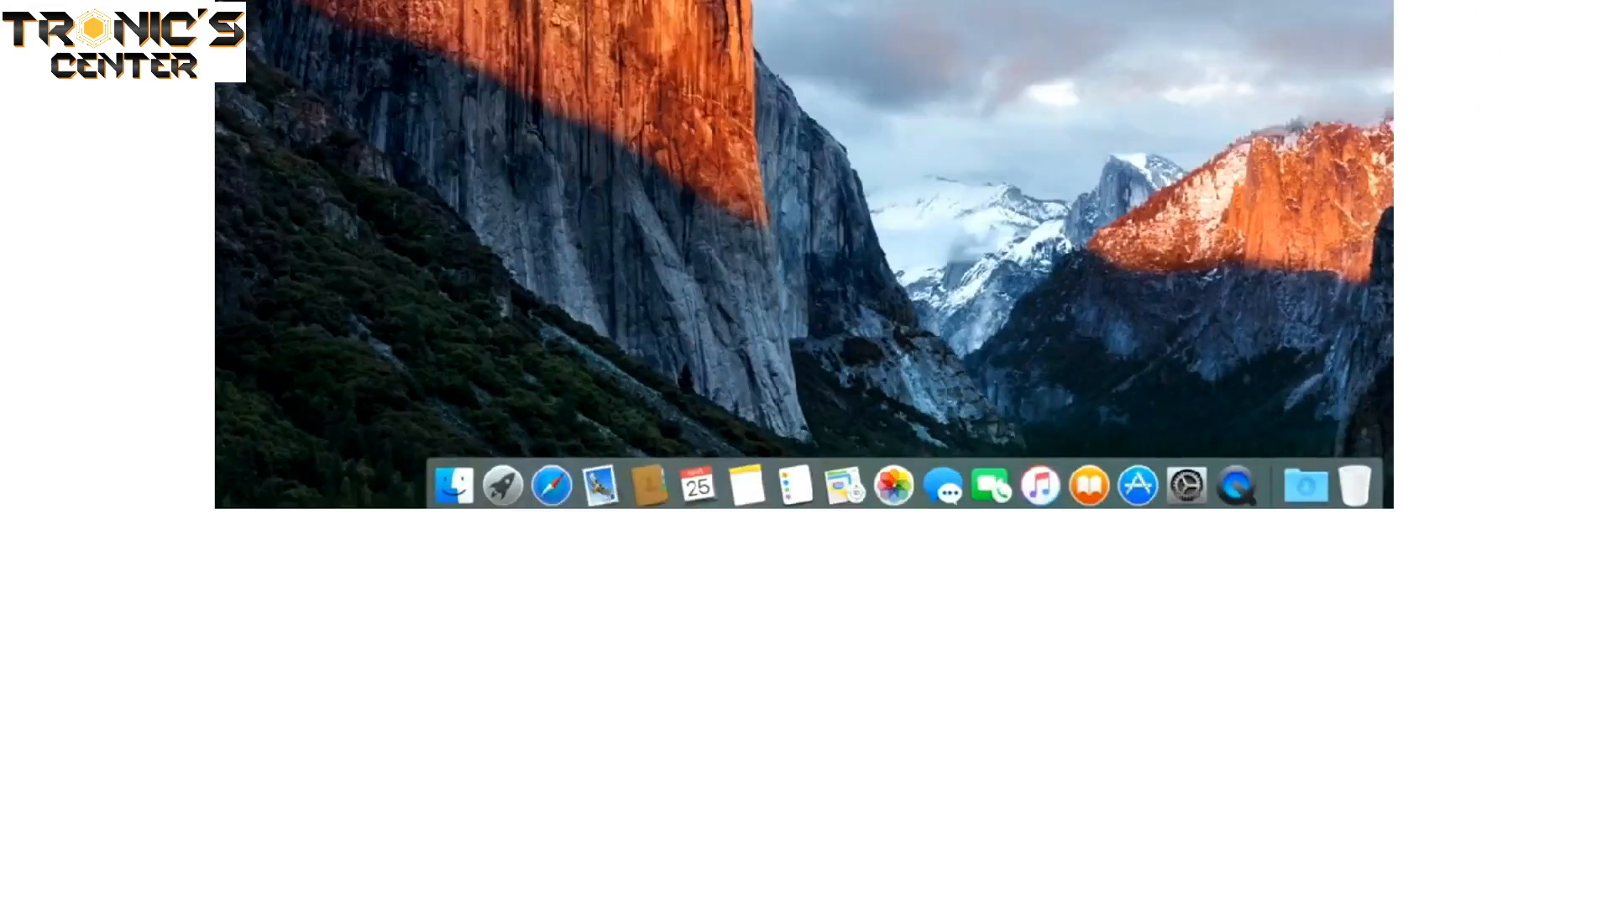
Step: Launch System Preferences from the Dock
{"action": "left_click", "coordinate": [1185, 485]}
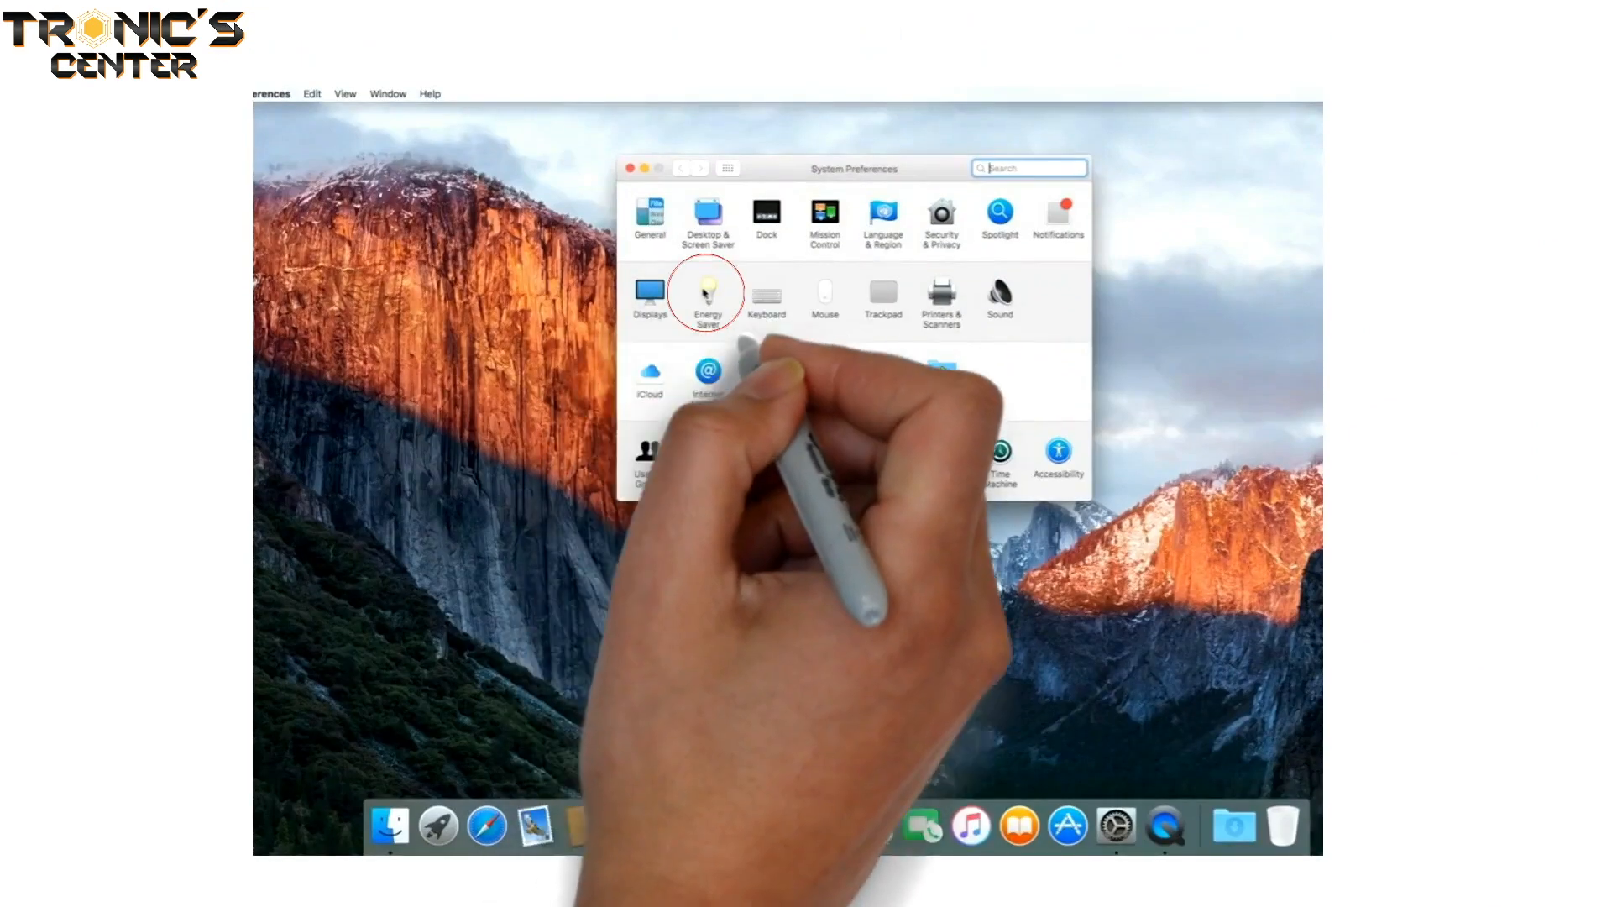
Step: Open the Energy Saver pane to show the Battery sleep sliders and power-saving options
{"action": "left_click", "coordinate": [707, 296]}
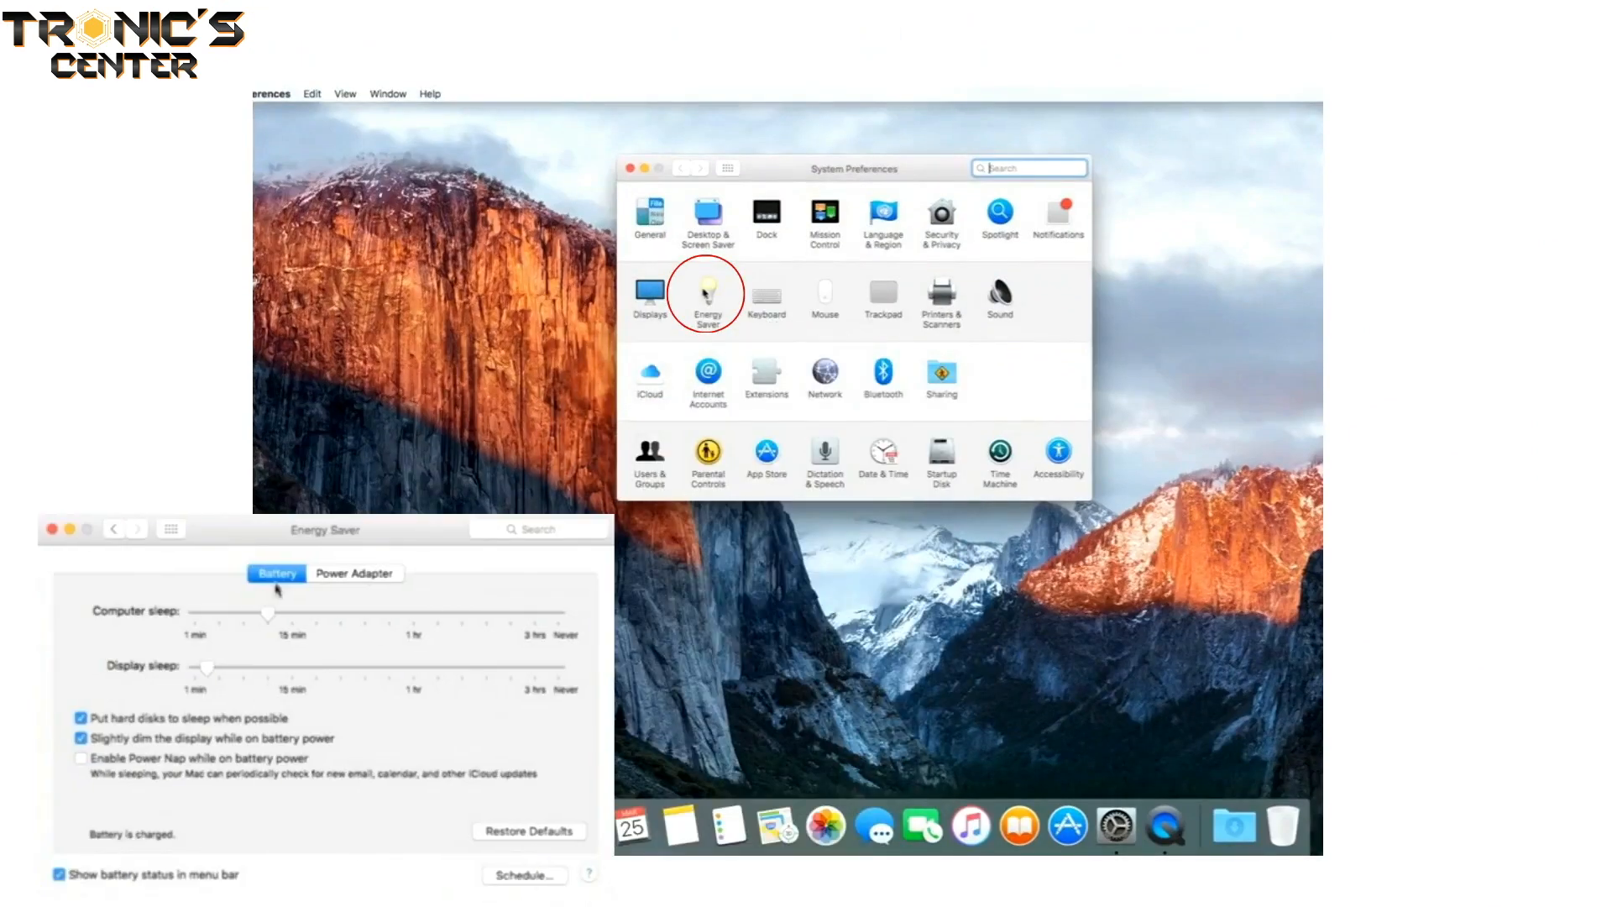